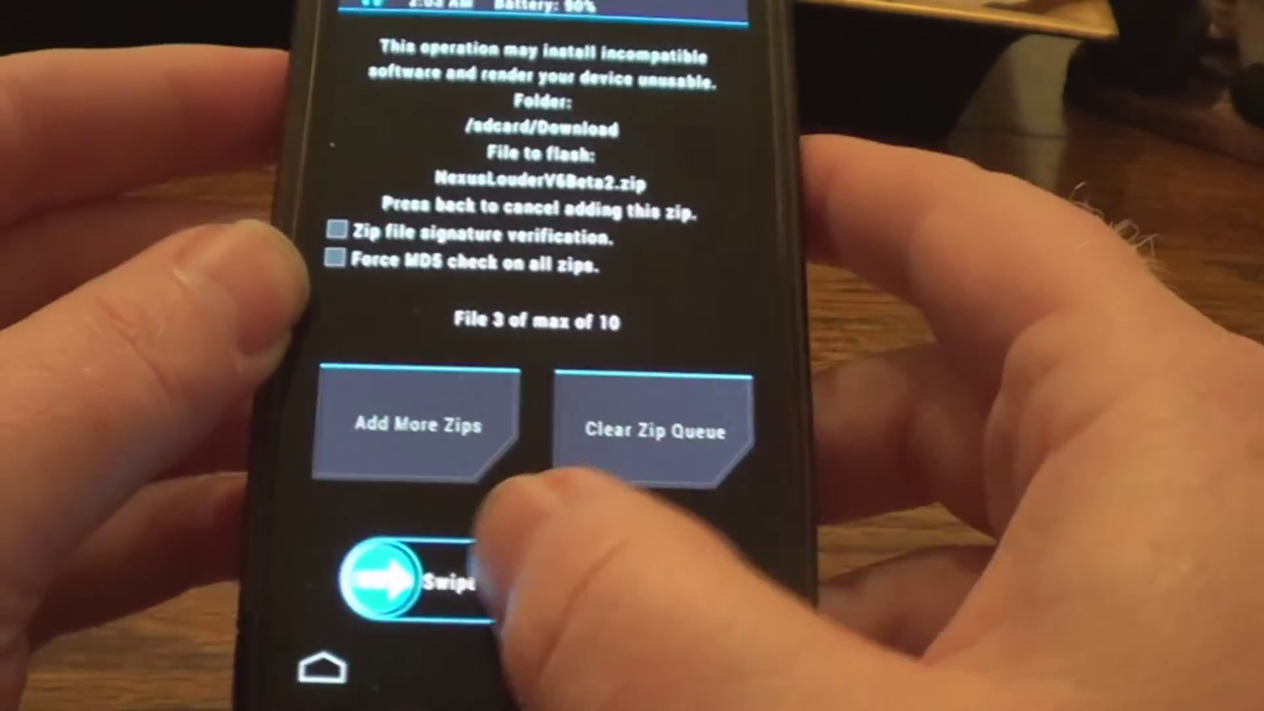
- Swipe to confirm flashing the queued zips, including NexusLouderV6Beta2.zip
{"action": "left_click_drag", "start_coordinate": [387, 580], "coordinate": [701, 580]}
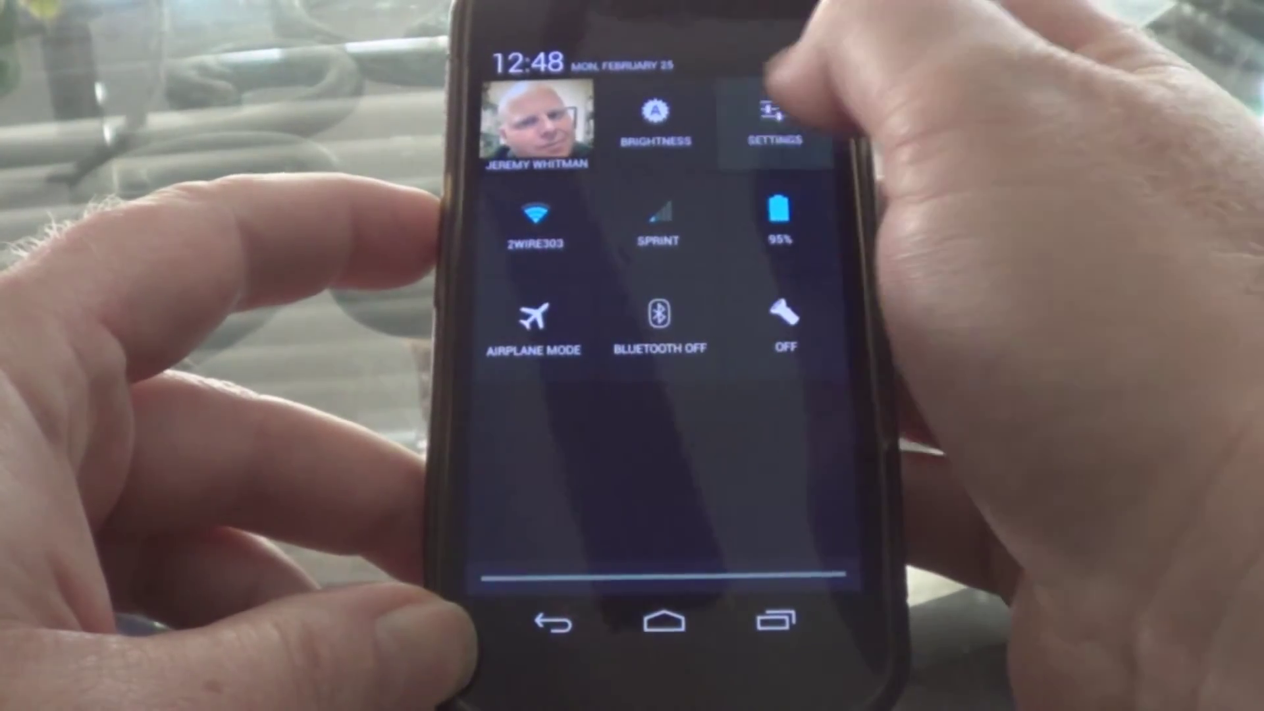
- Open Settings, scroll the categories and show the nearby Wi-Fi networks list
{"action": "left_click", "coordinate": [763, 115]}
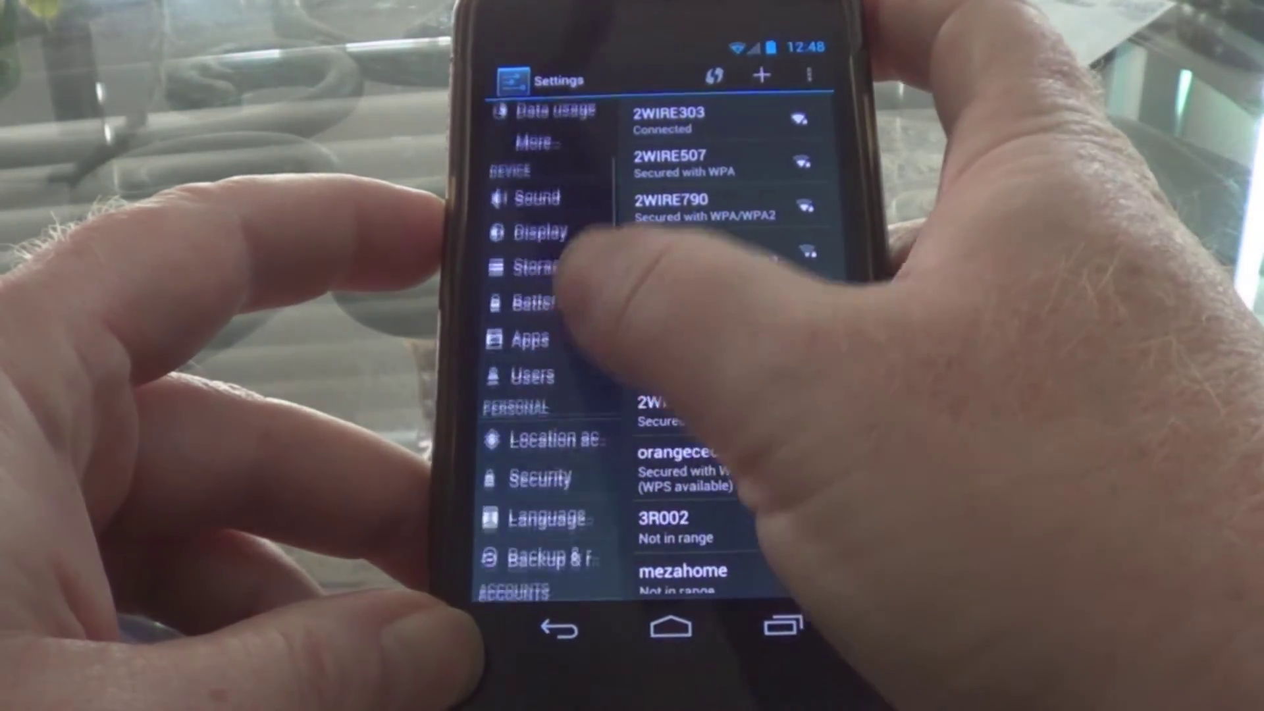
{"action": "scroll", "scroll_direction": "down", "scroll_amount": 3}
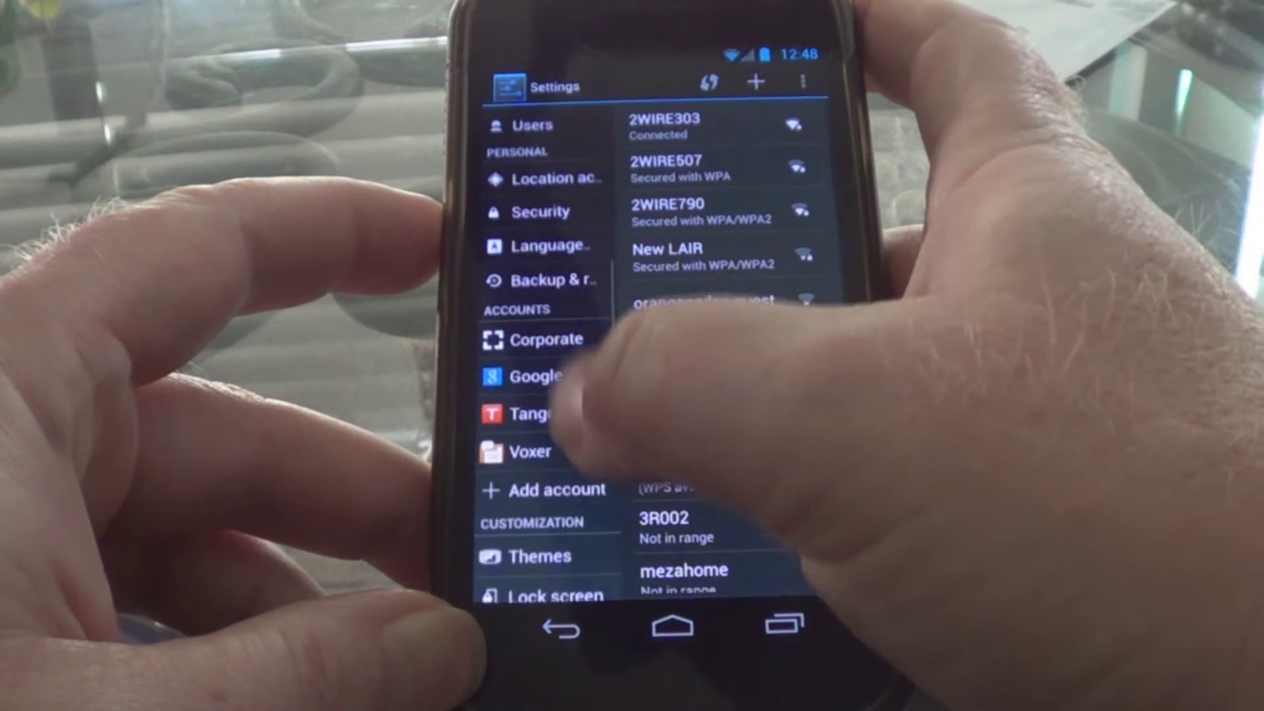
{"action": "scroll", "scroll_direction": "down", "scroll_amount": 3}
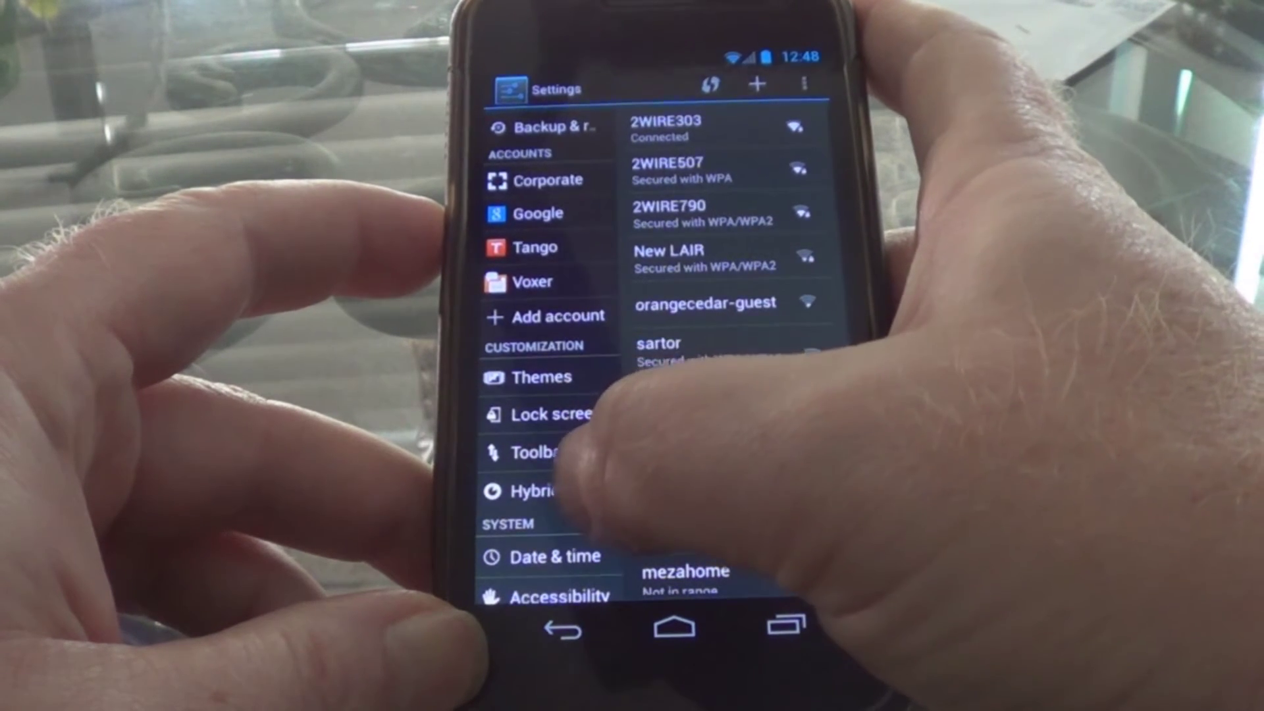
{"action": "left_click", "coordinate": [541, 489]}
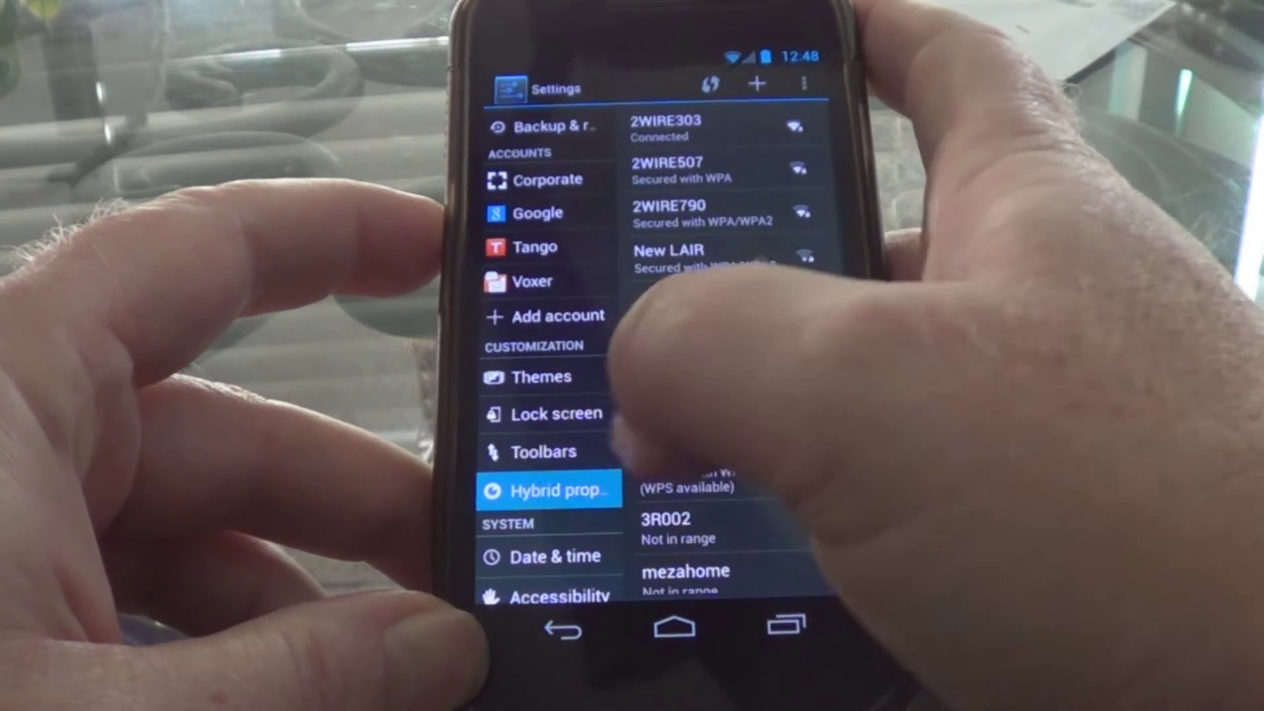
{"action": "left_click", "coordinate": [548, 489]}
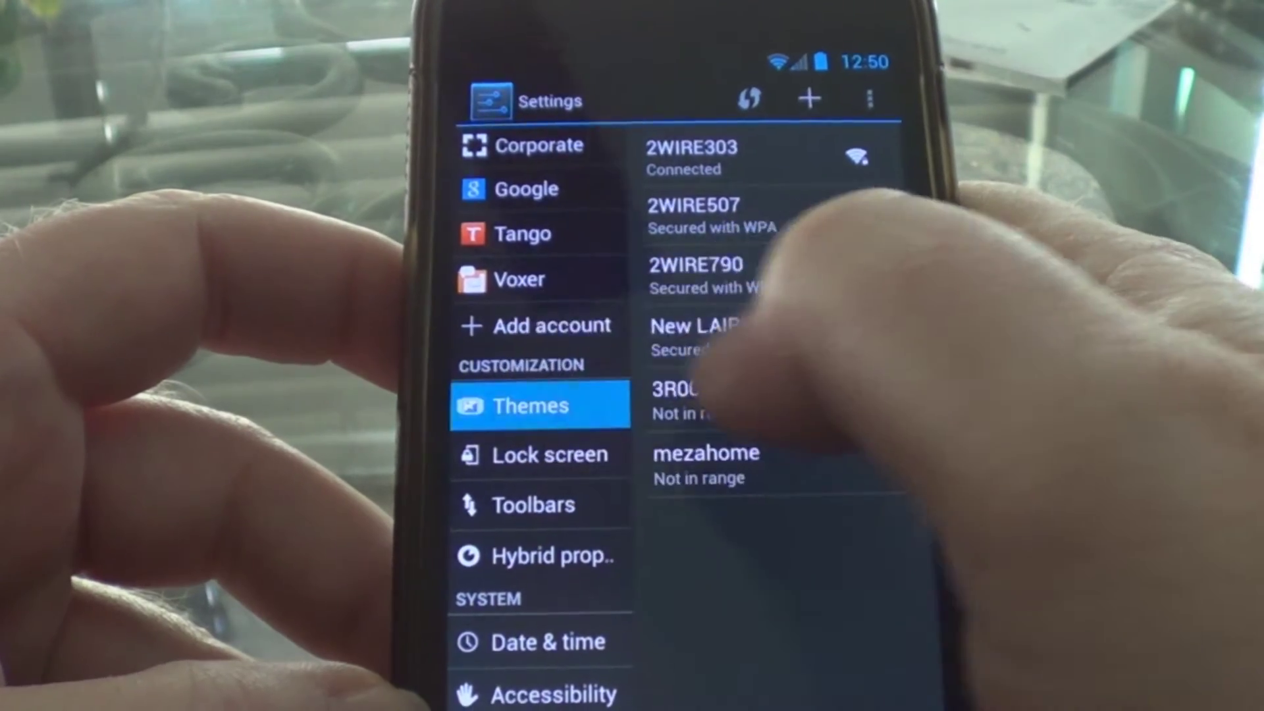
- Open Toolbars under Customization and scroll through Status bar, Navigation bar and Pie controls
{"action": "left_click", "coordinate": [530, 405]}
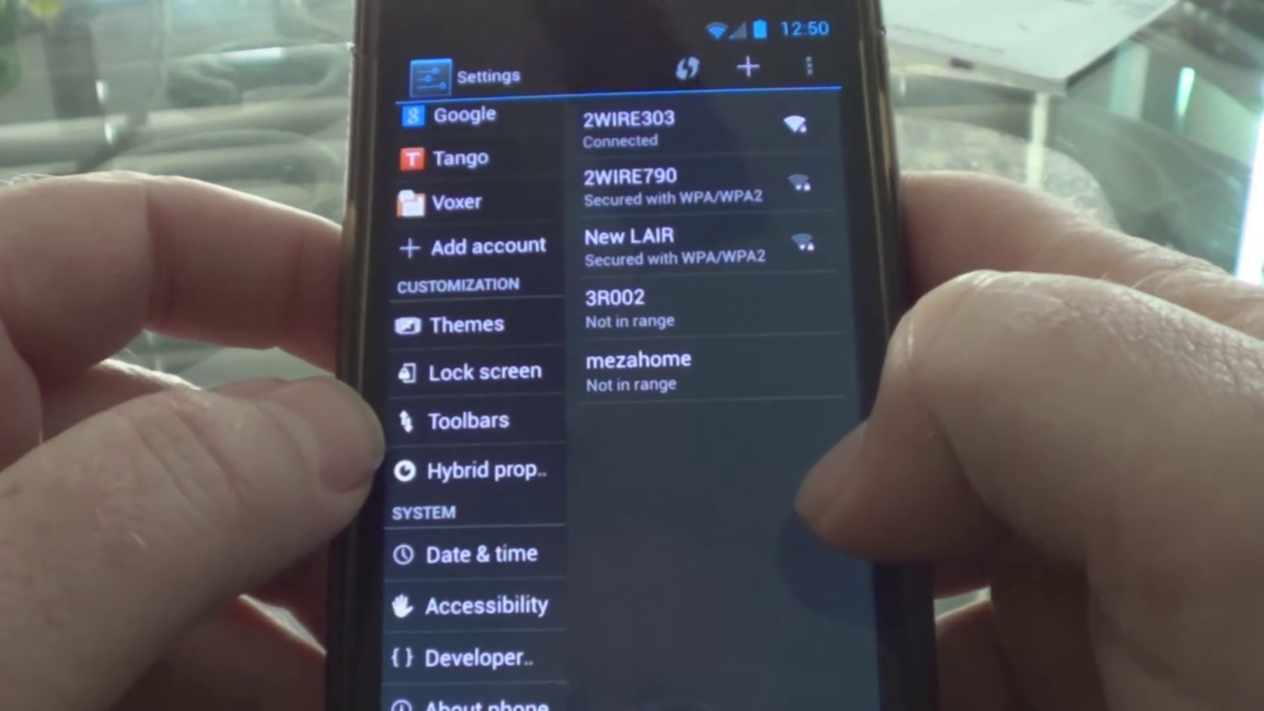
{"action": "left_click", "coordinate": [468, 419]}
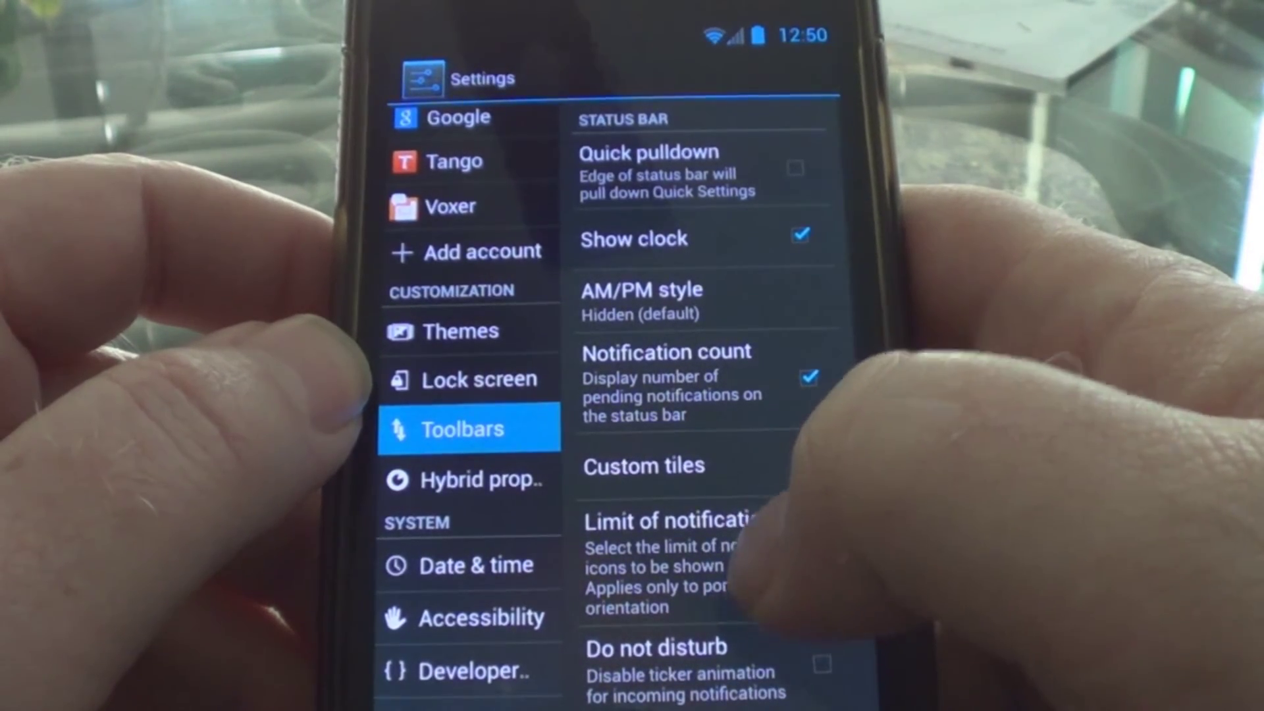
{"action": "scroll", "scroll_direction": "down", "scroll_amount": 3}
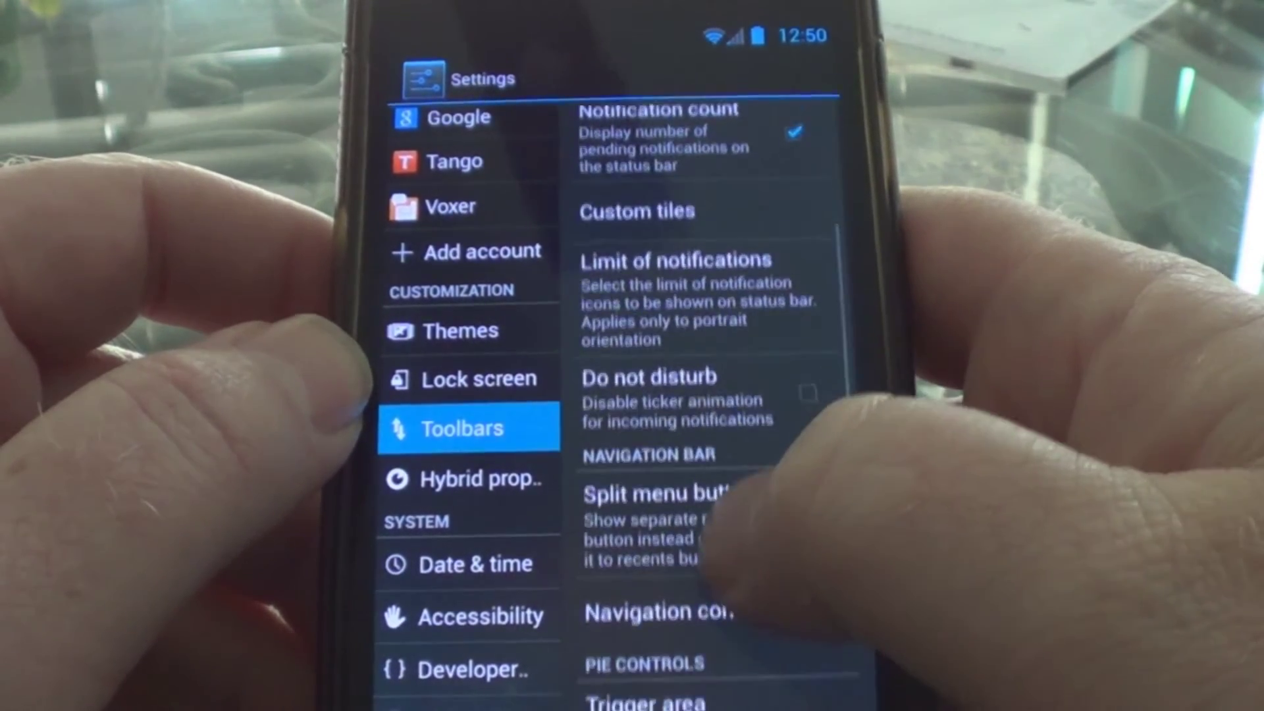
{"action": "scroll", "scroll_direction": "down", "scroll_amount": 3}
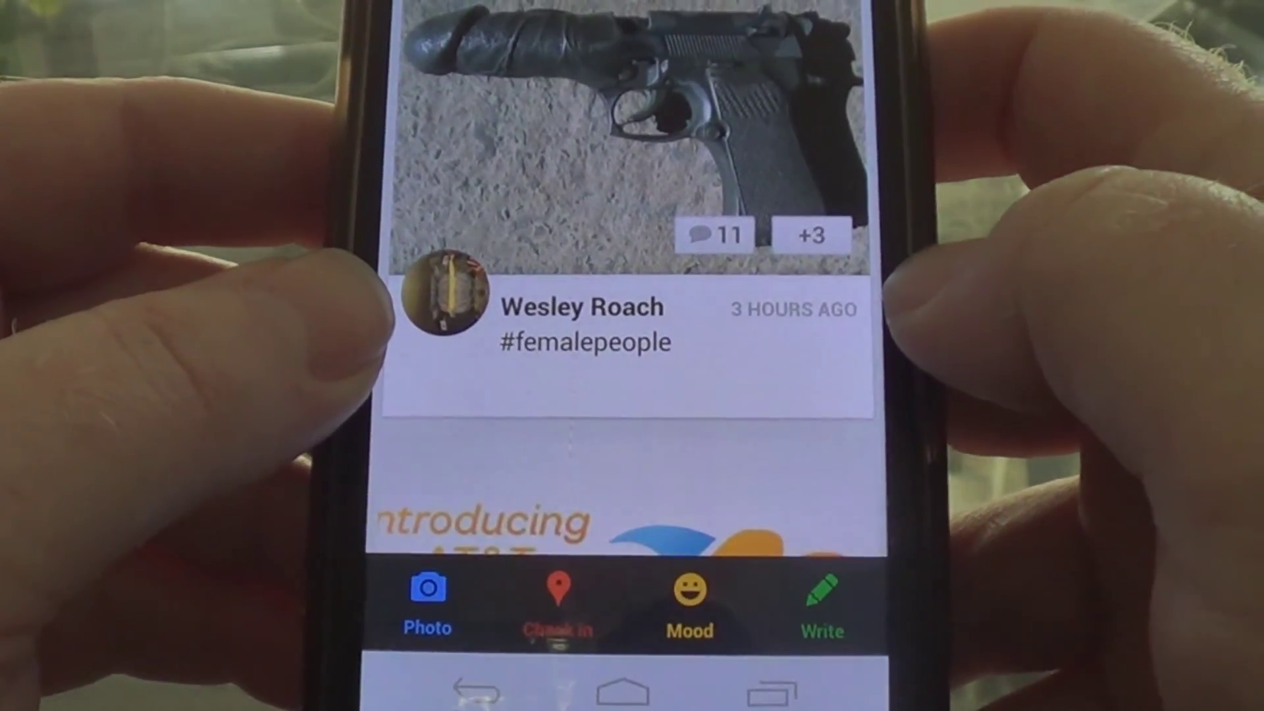
- Scroll the Path feed down to the located photo post about being king
{"action": "scroll", "scroll_direction": "down", "scroll_amount": 3}
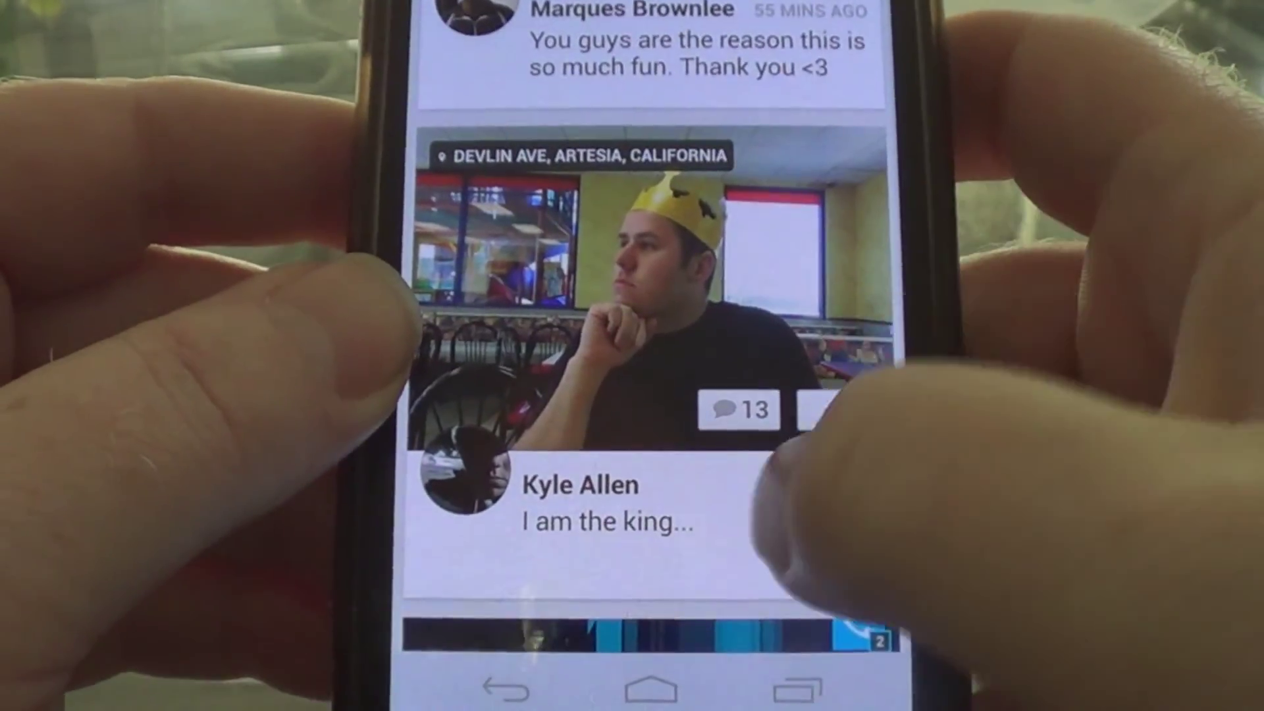